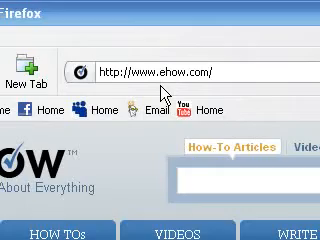
scroll("down", 3)
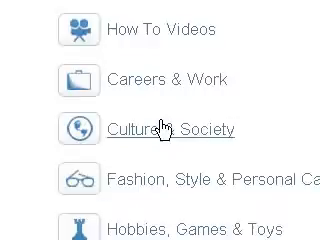
scroll("down", 3)
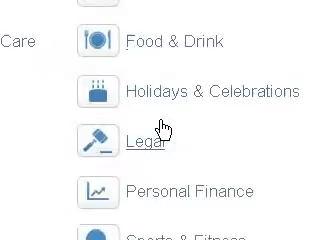
scroll("down", 3)
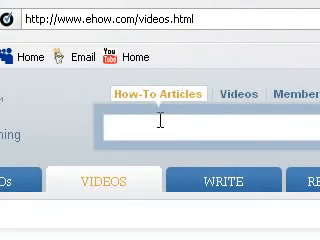
type("youtubv")
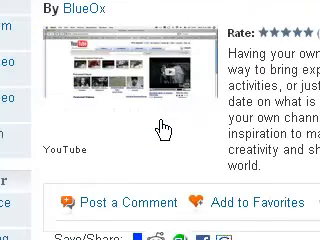
scroll("down", 3)
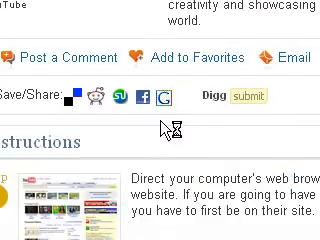
scroll("down", 3)
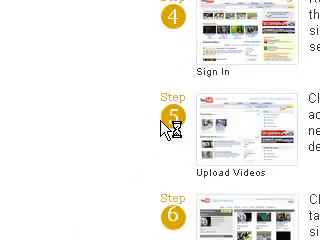
scroll("down", 3)
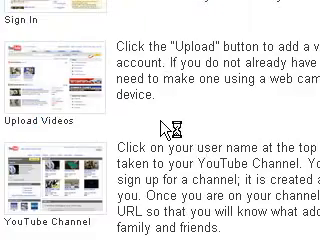